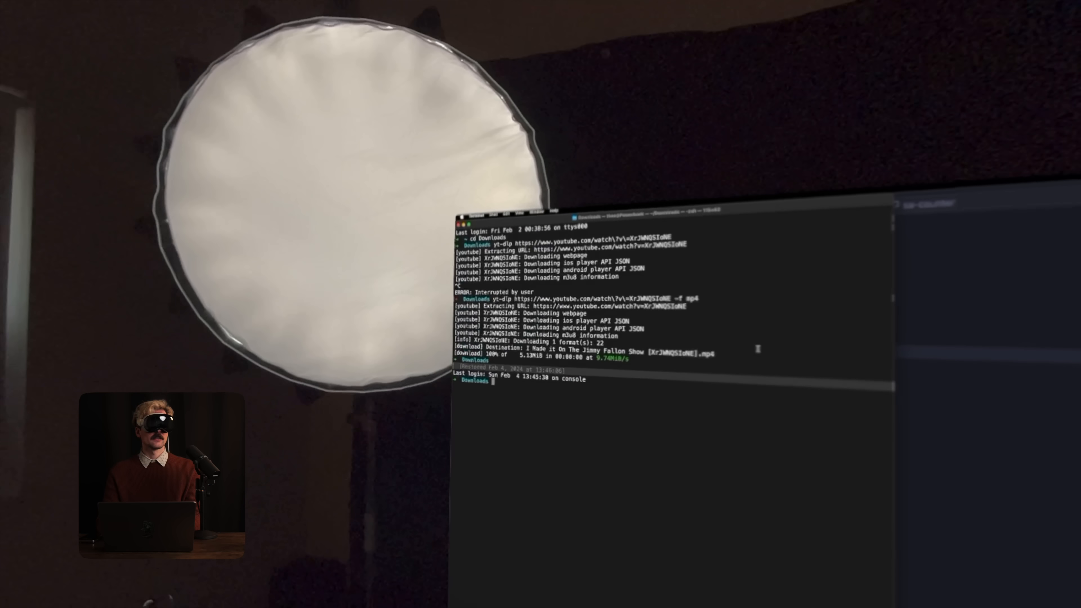
# - Run 'cd ..' to move from Downloads up to its parent directory
pyautogui.write('cd ..')
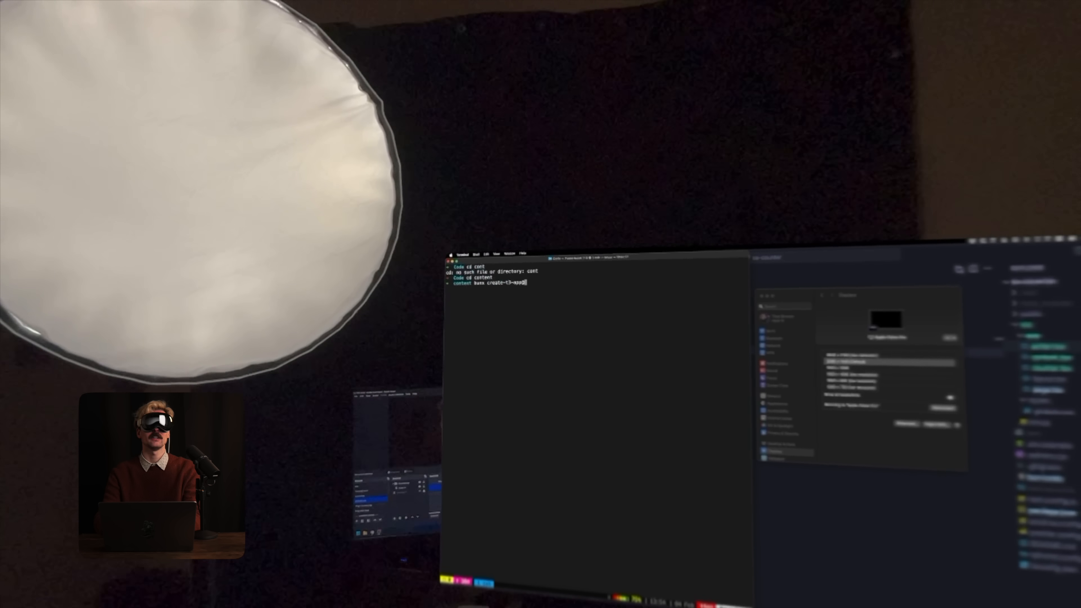
# - Run 'bun create t3-app' inside the content folder to generate a new T3 app
pyautogui.press('enter')
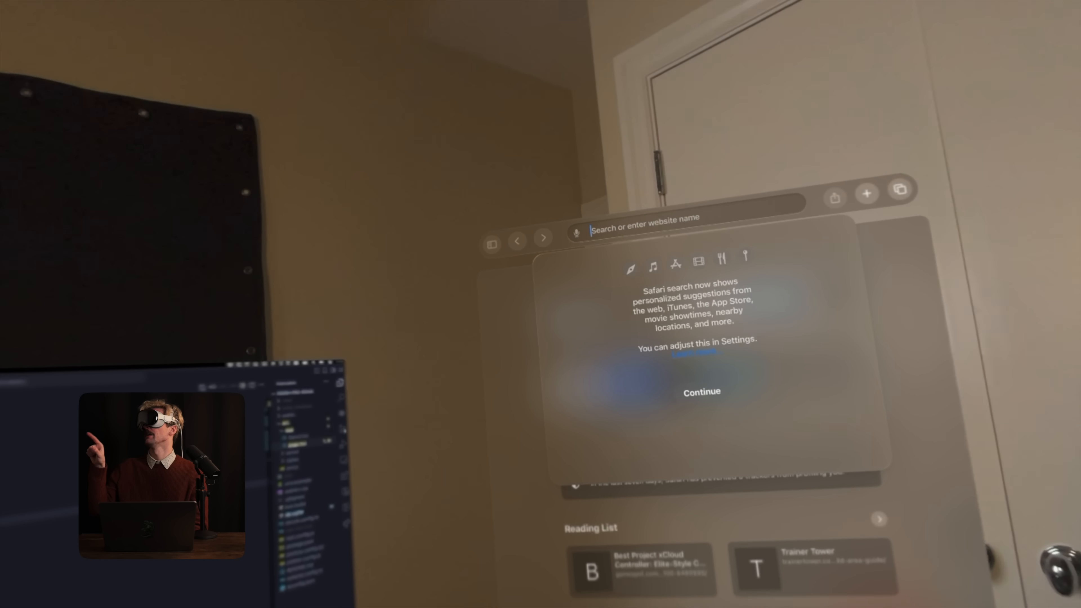
# - Enter 192.168.0.186:3000 in the Safari address bar to load the local web app
pyautogui.write('192.168.0.186')
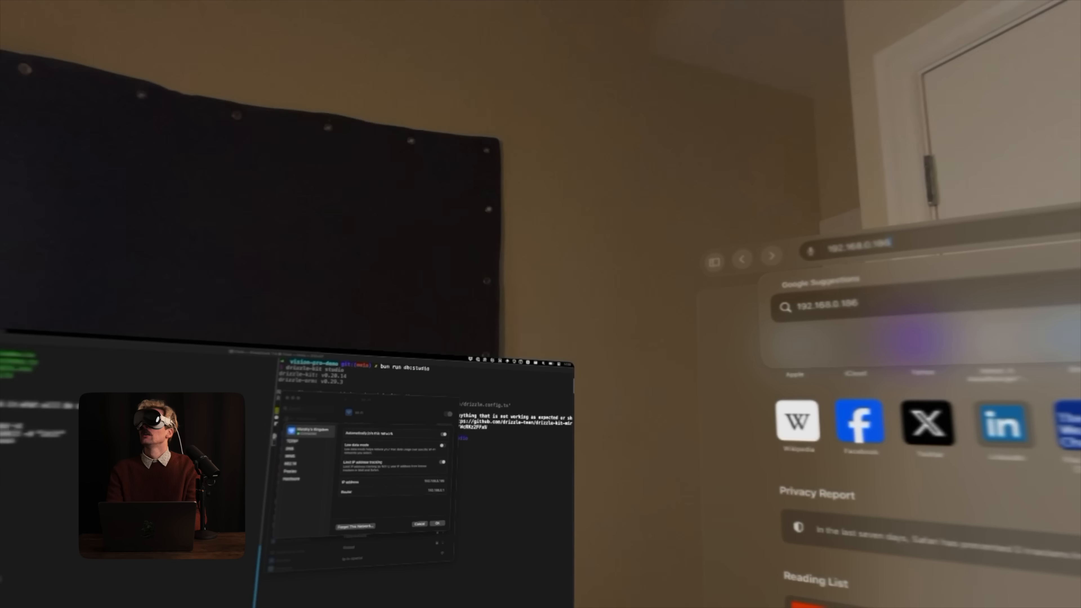
pyautogui.write(':3000')
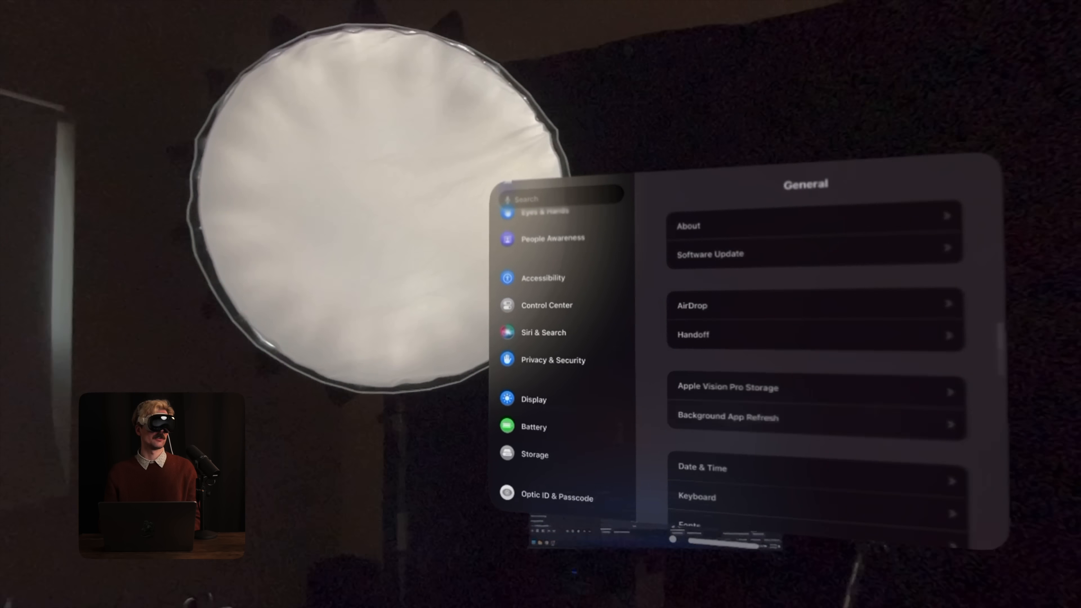
# - Scroll down through the General section's sidebar options in Settings
pyautogui.scroll(-3)
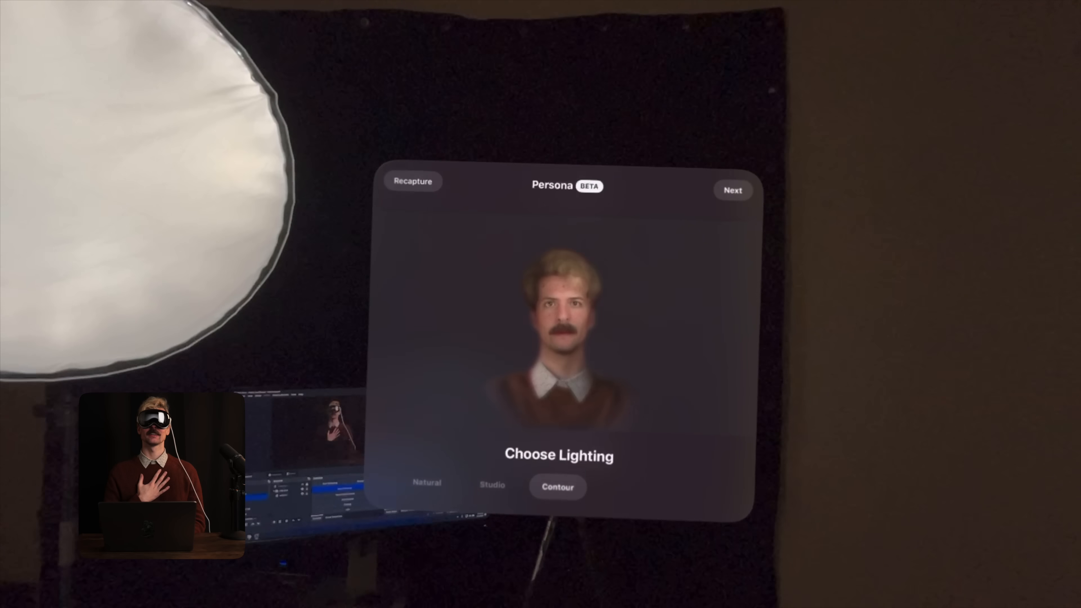
# - Keep Contour lighting and continue with Next to the Refine Tone step
pyautogui.click(732, 190)
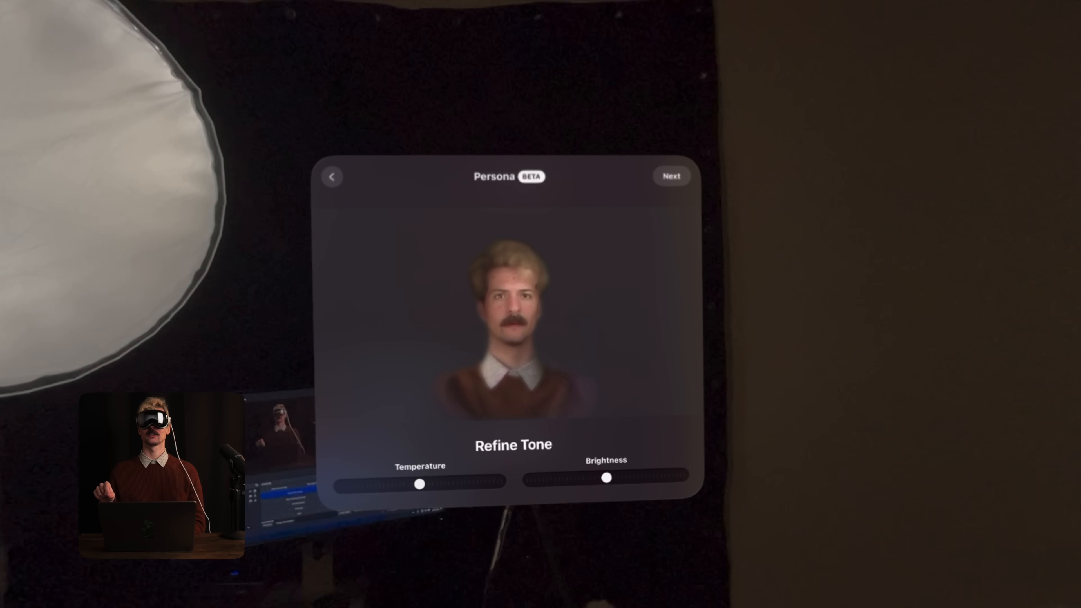